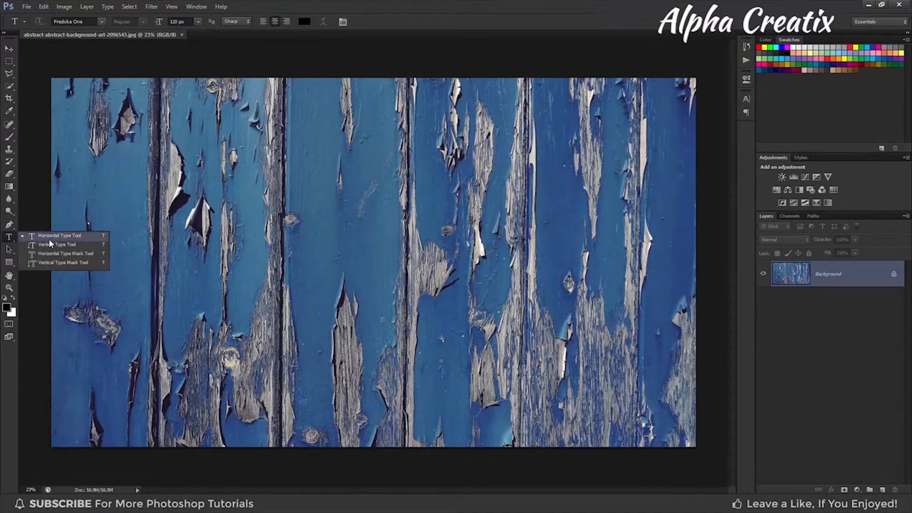
Prepare the Horizontal Type Tool with centre alignment and white text colour.
click(63, 235)
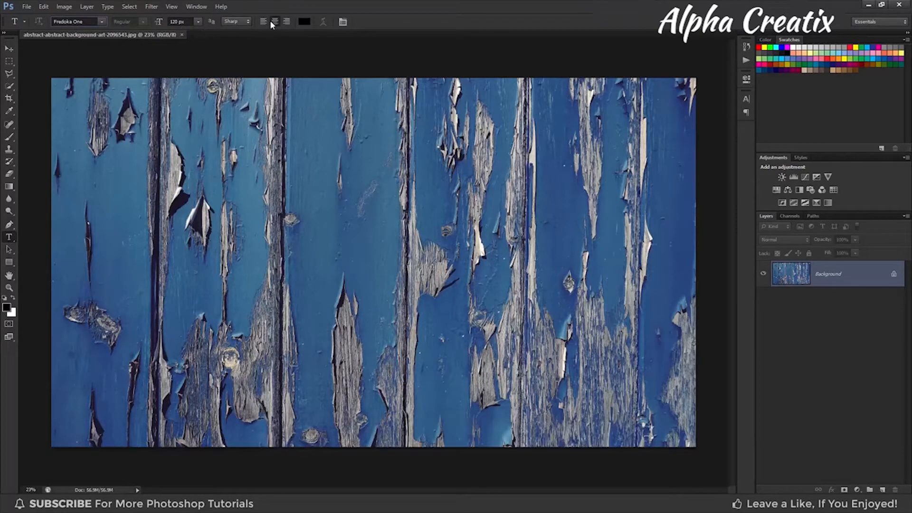
click(304, 22)
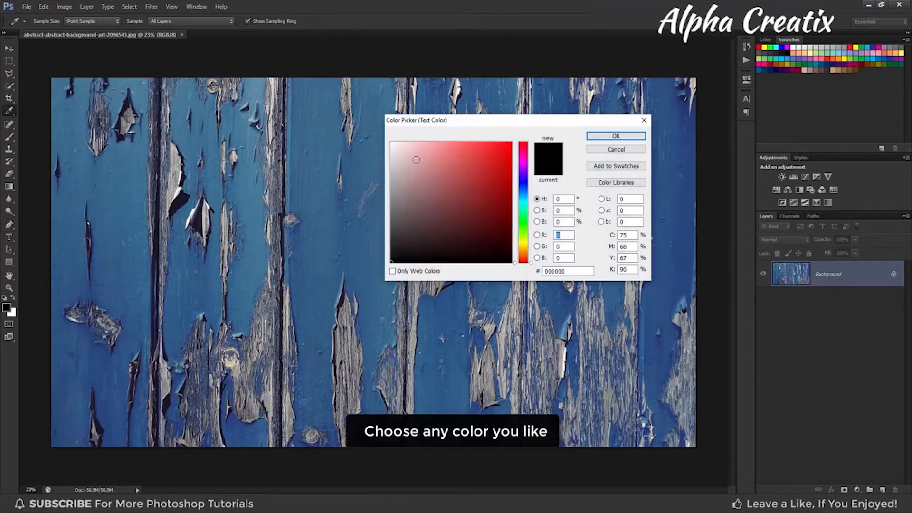
click(391, 142)
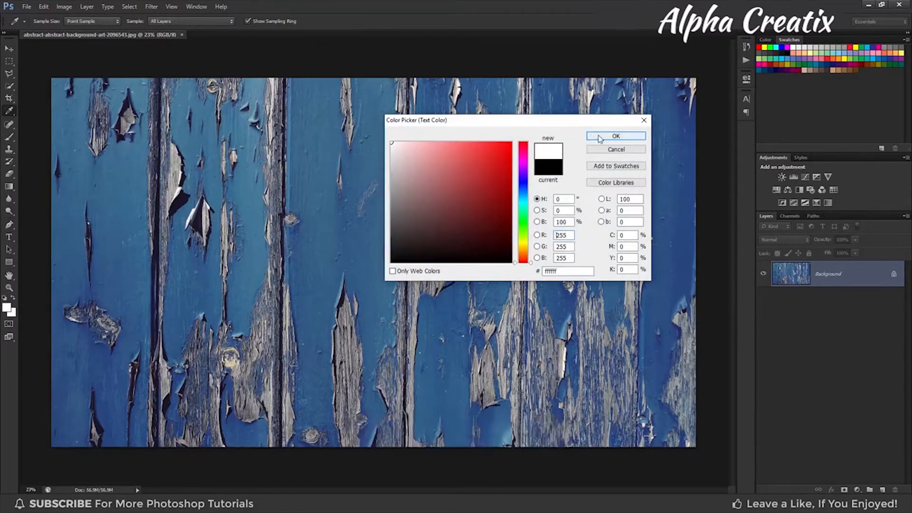
click(615, 136)
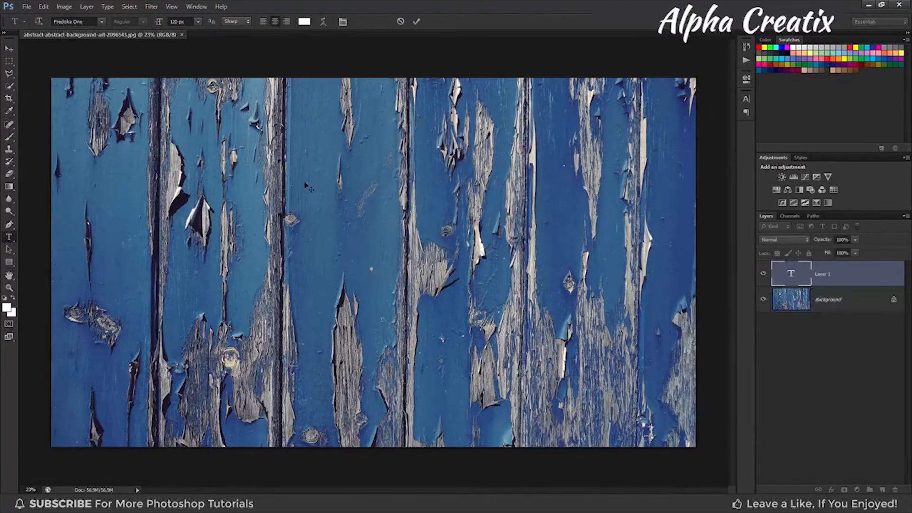
Enter 'PHOTOSHOP' at the canvas centre and commit the text layer.
text(PHOTO)
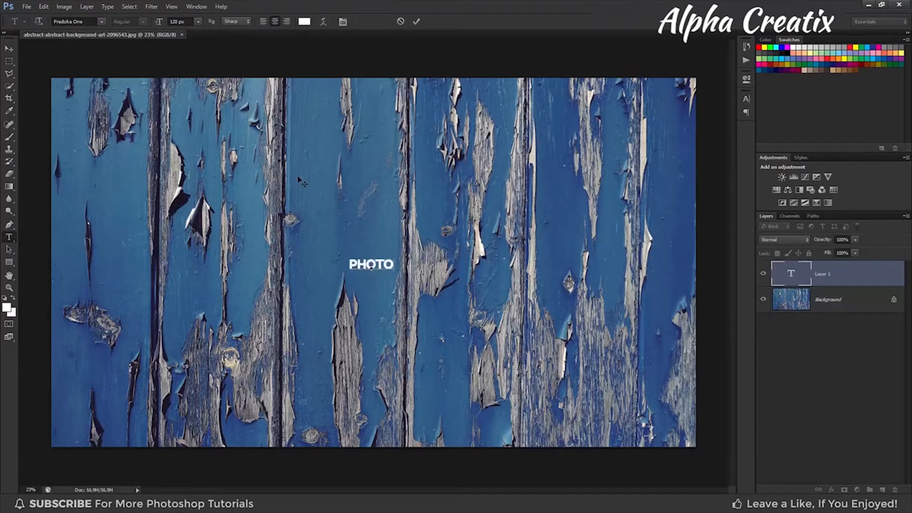
text(SHOP)
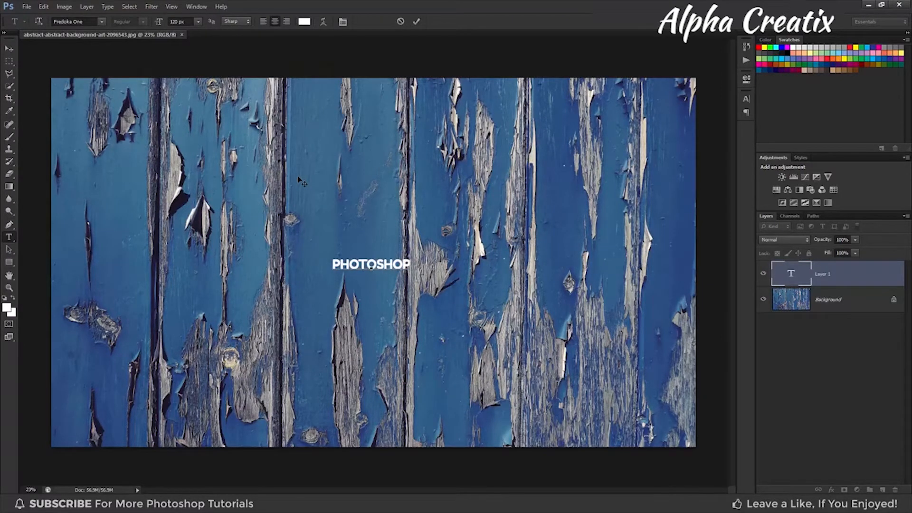
click(10, 48)
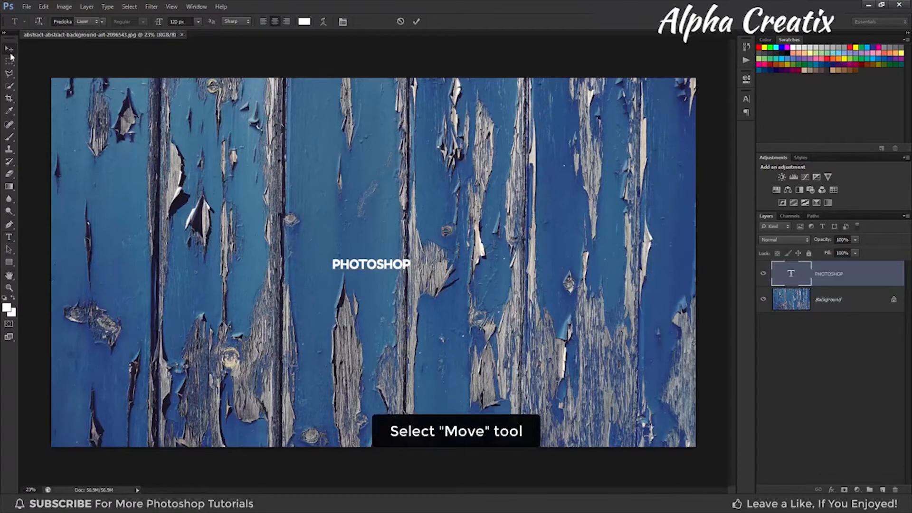
Free-transform the PHOTOSHOP text up to span most of the image width.
click(9, 48)
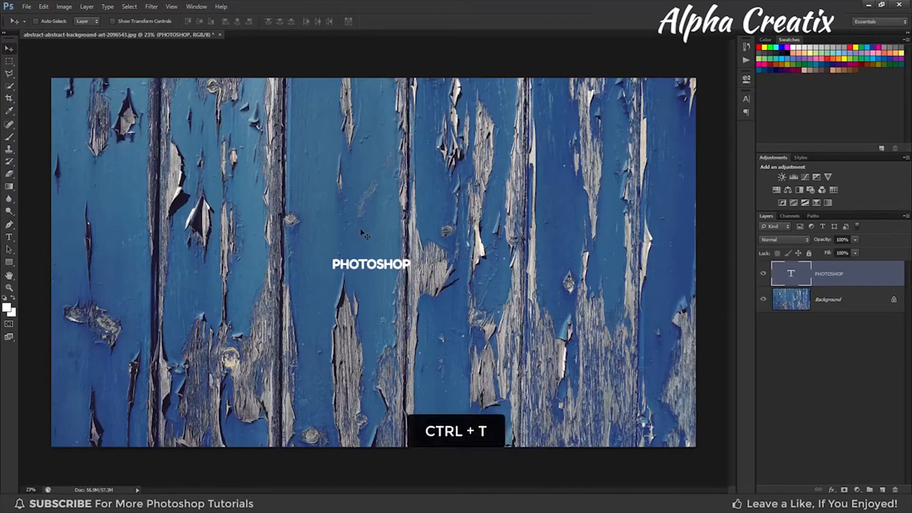
key(ctrl+t)
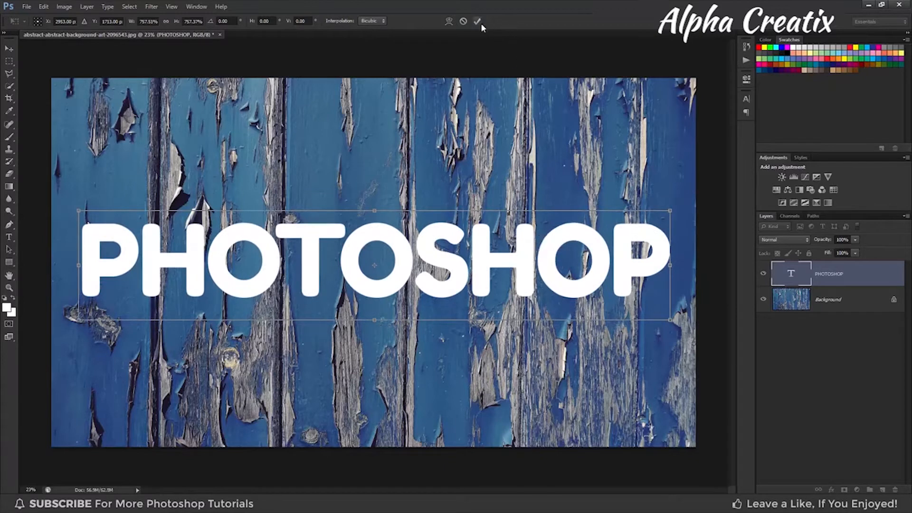
click(477, 21)
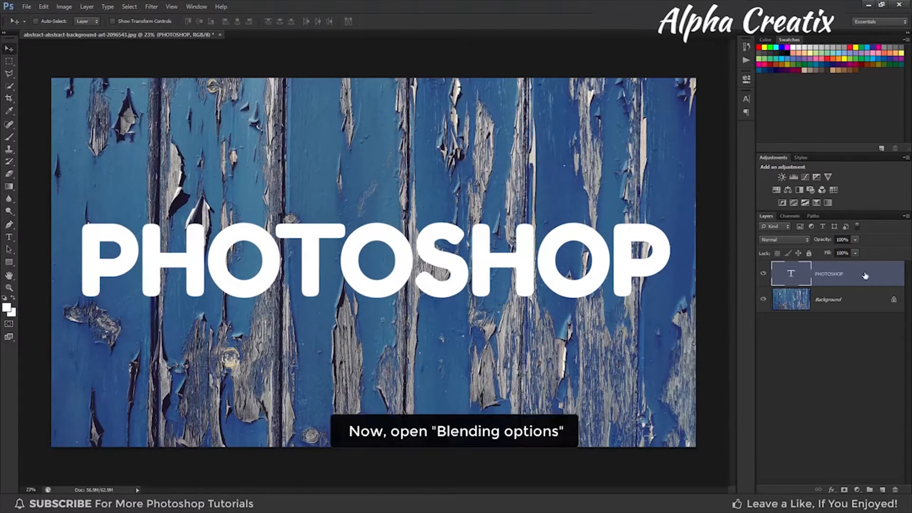
Bring up Blending Options for the PHOTOSHOP text layer.
right_click(828, 274)
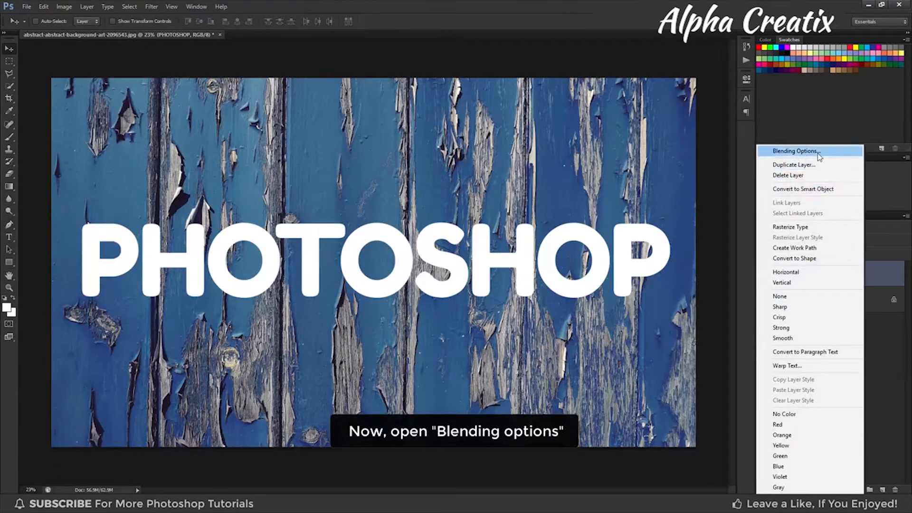
click(793, 151)
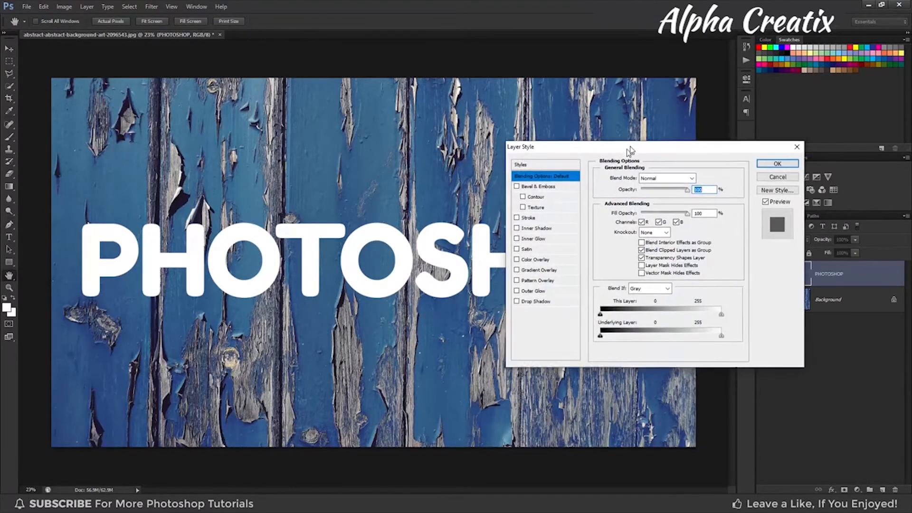
Set Blend If Underlying Layer sliders to 73/90 and 180/203 so the wood shows through, and apply.
drag(629, 146, 639, 118)
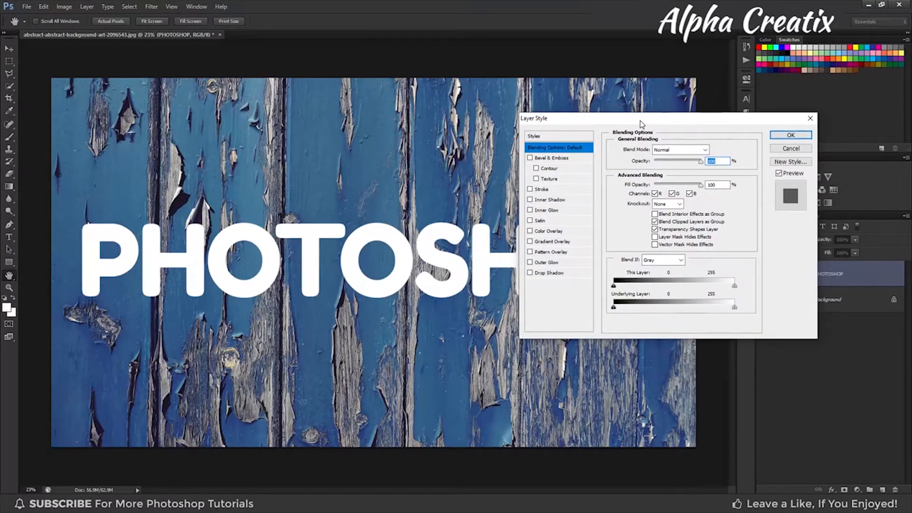
mouse_move(586, 179)
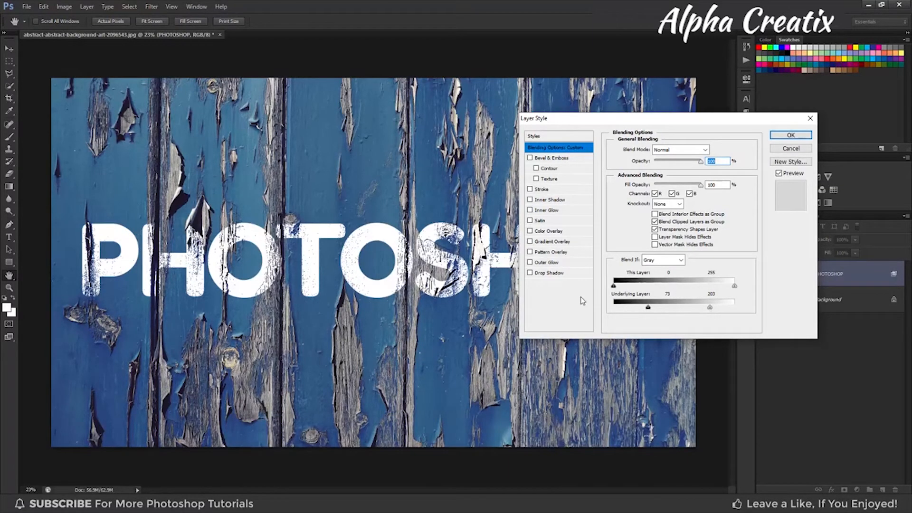
mouse_move(525, 277)
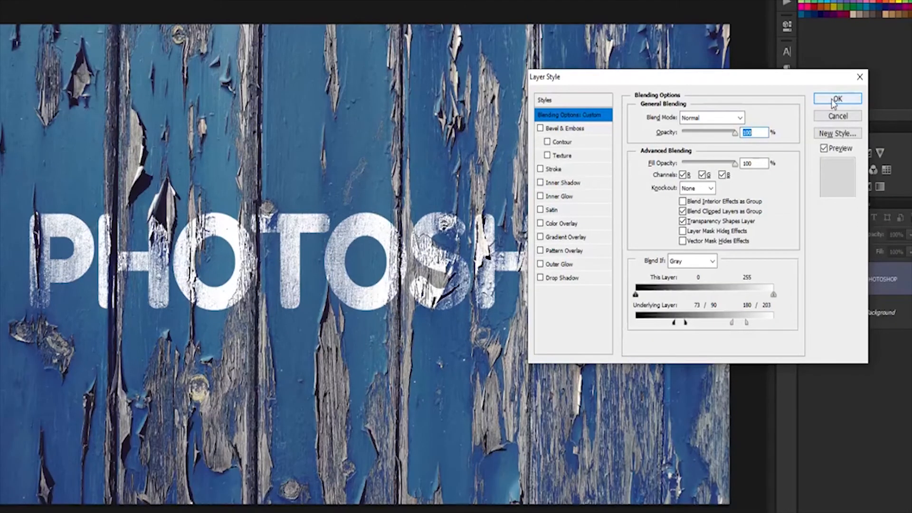
click(836, 97)
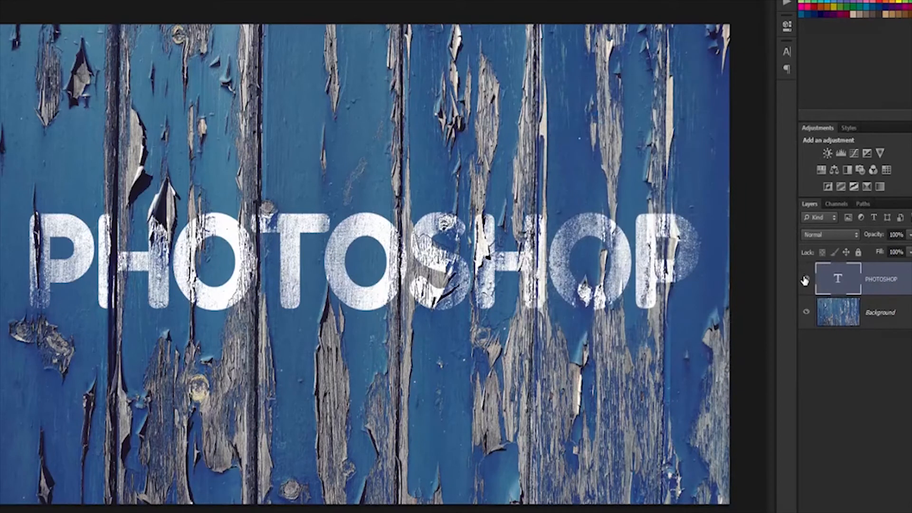
mouse_move(806, 279)
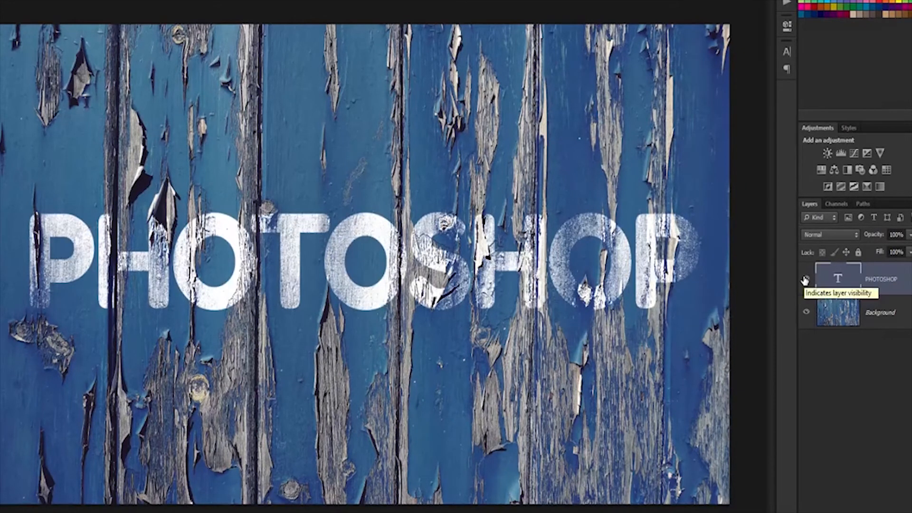